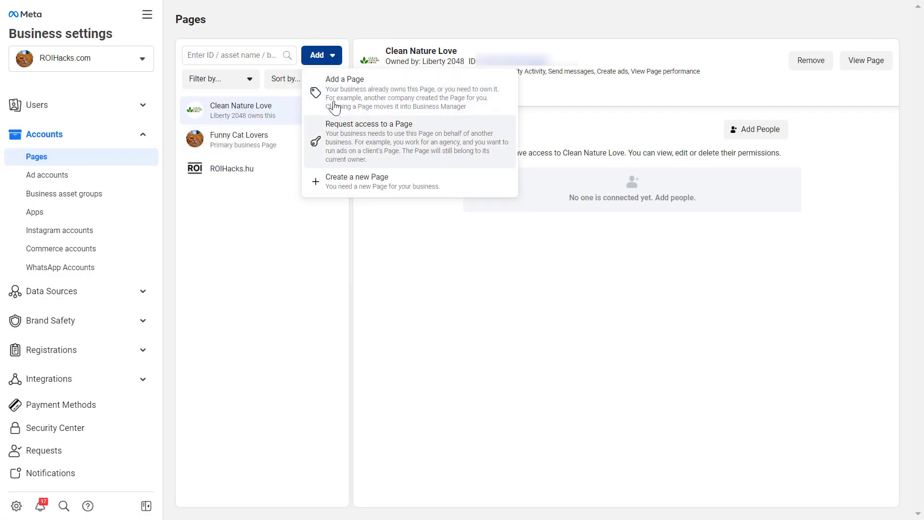
Start adding an owned Facebook Page and enter 'Test FB Pages' as its name.
click(345, 91)
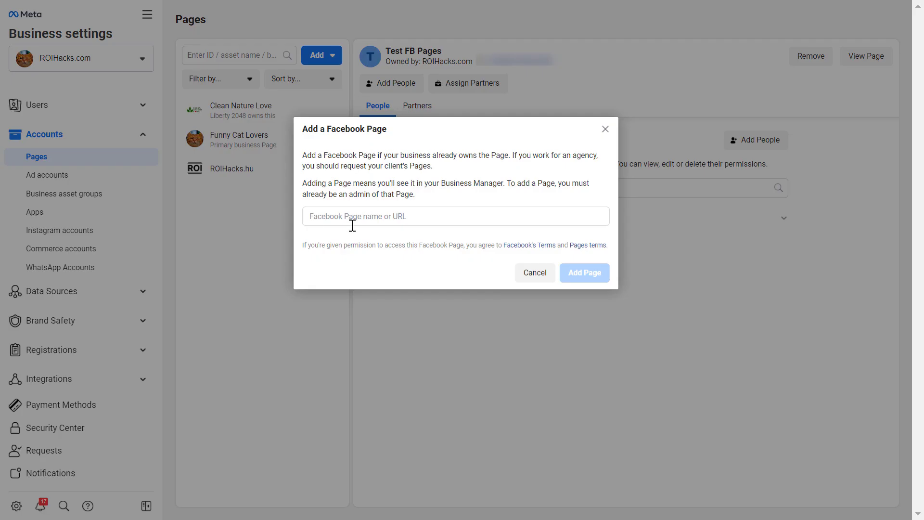
text(Test FB Pages)
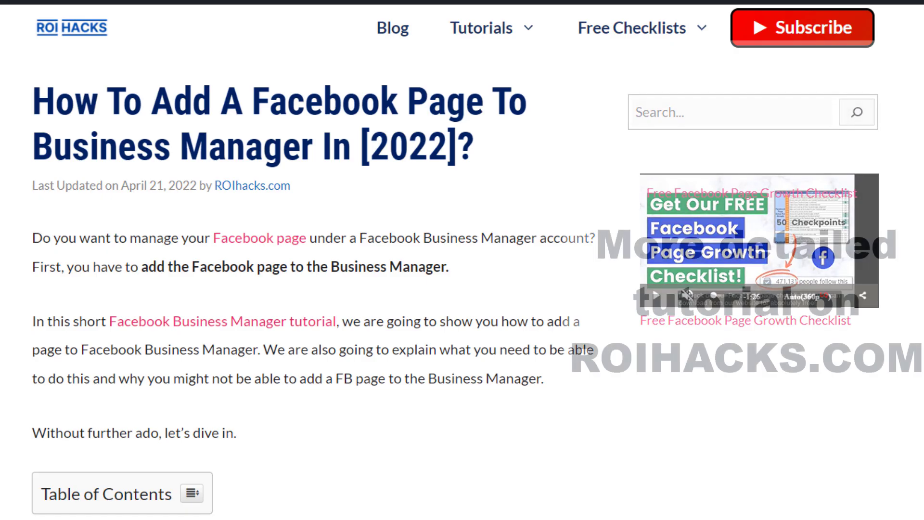
Scroll through the ROIHacks article to reach the site's tutorial homepage.
scroll(down, 3)
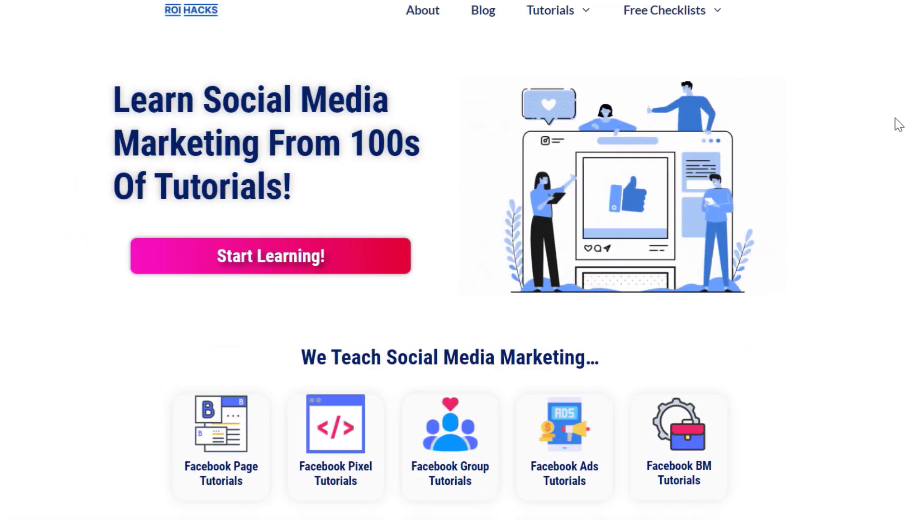
scroll(down, 3)
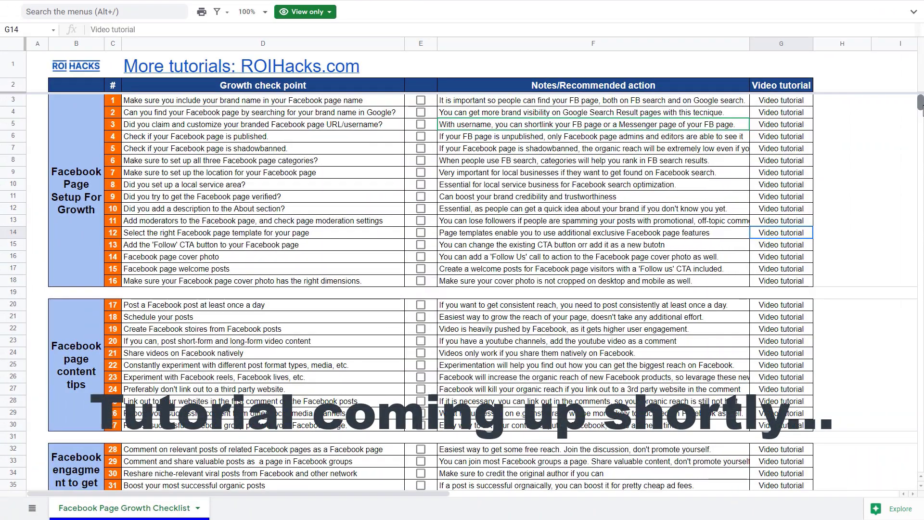
scroll(down, 3)
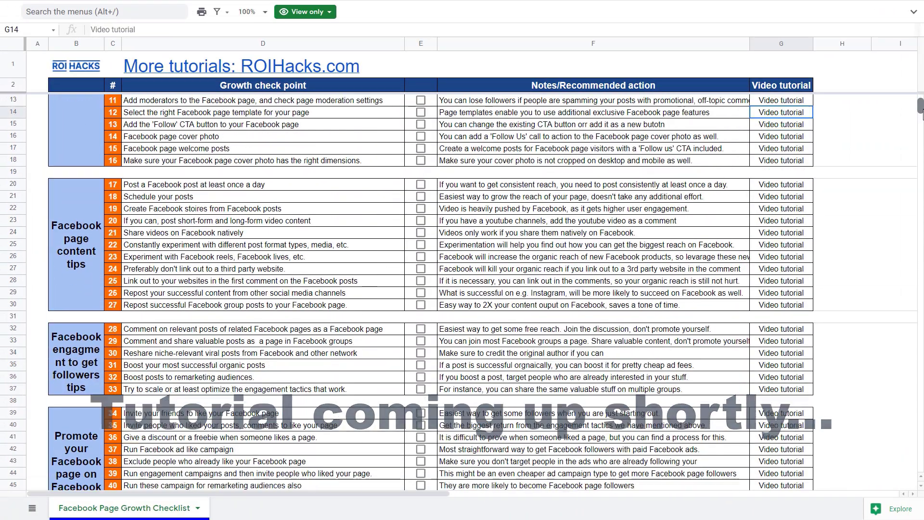
scroll(down, 3)
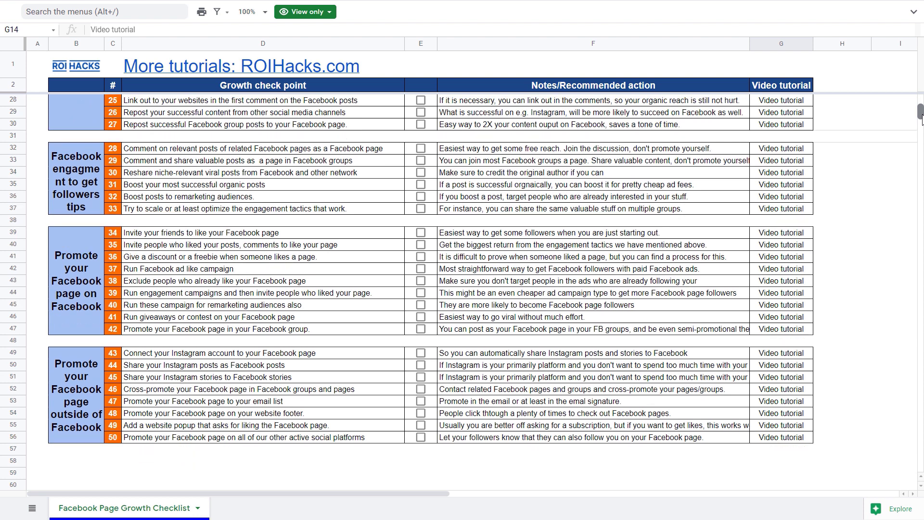
scroll(down, 3)
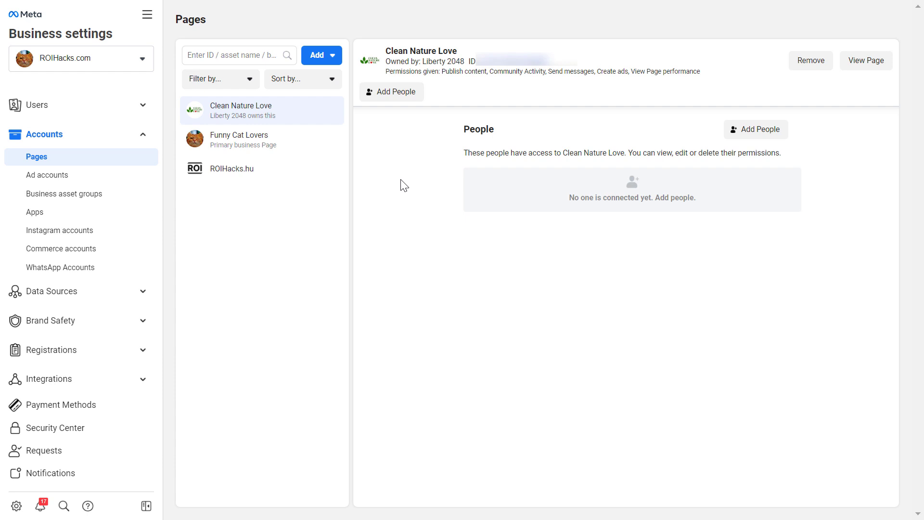
mouse_move(234, 246)
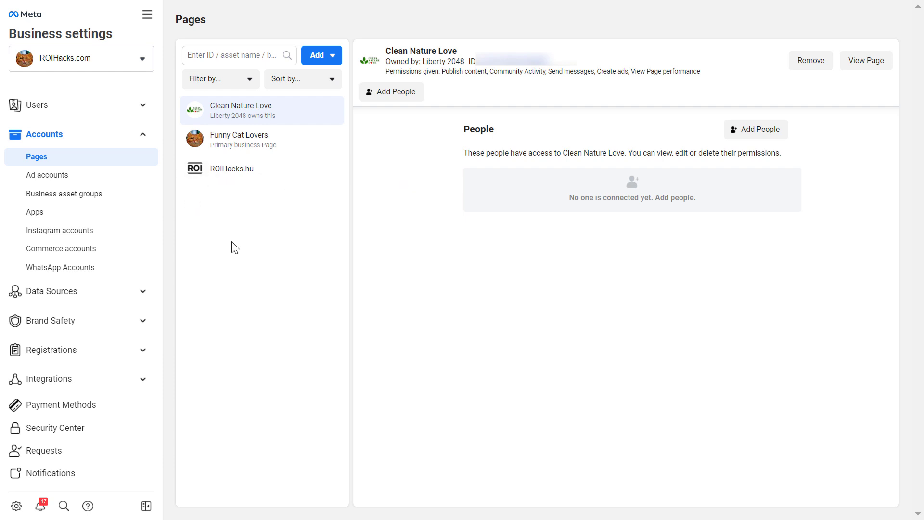
click(147, 14)
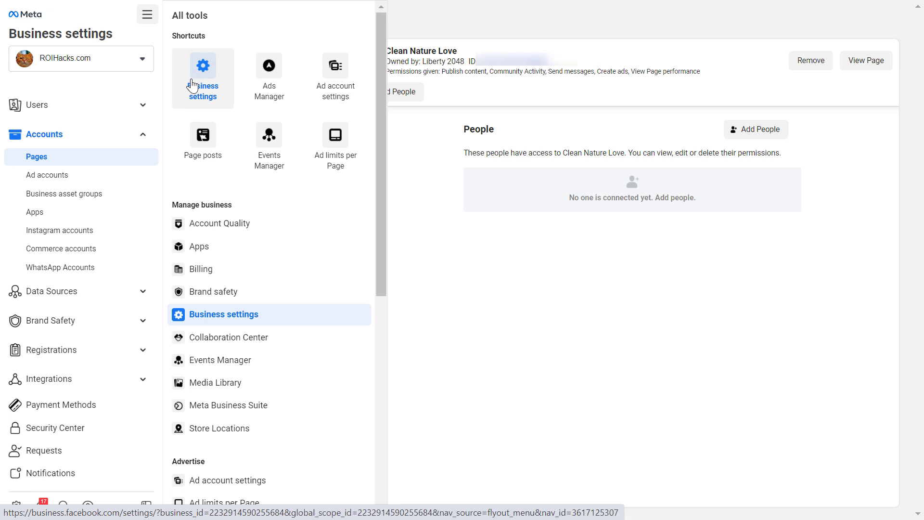
click(37, 156)
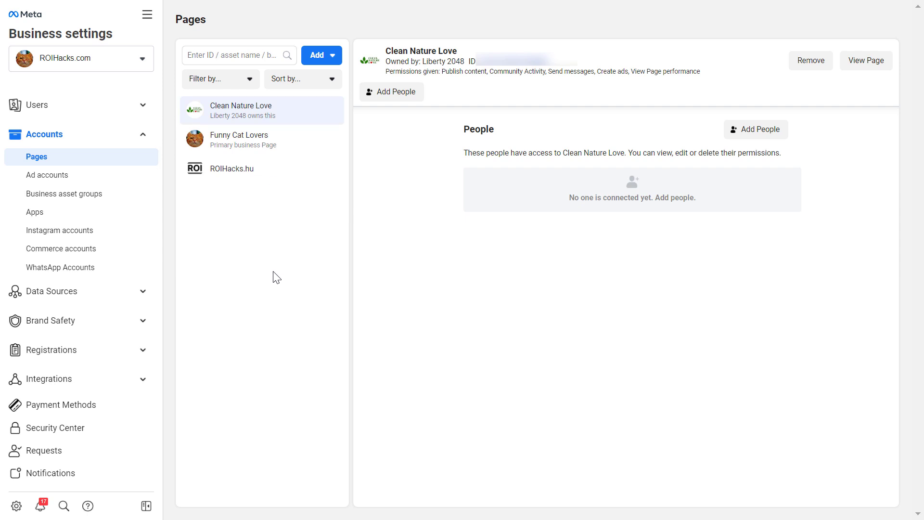
mouse_move(293, 206)
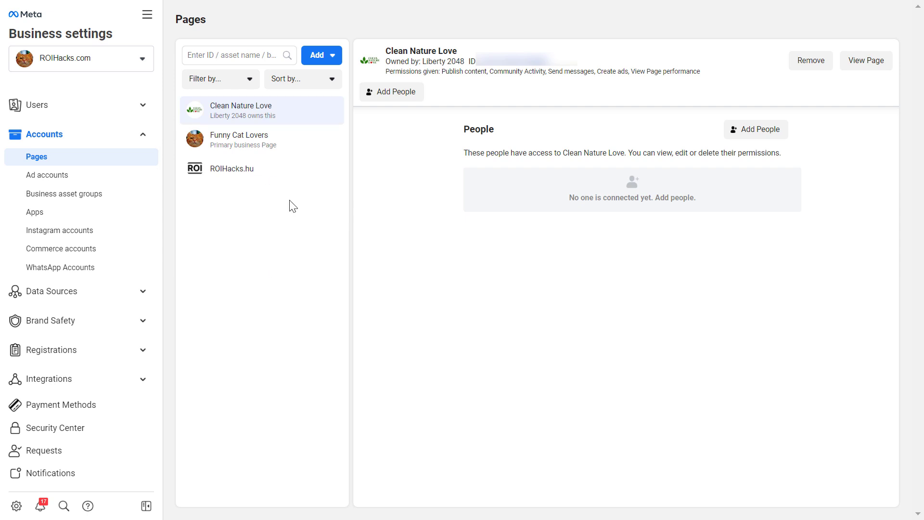
mouse_move(262, 139)
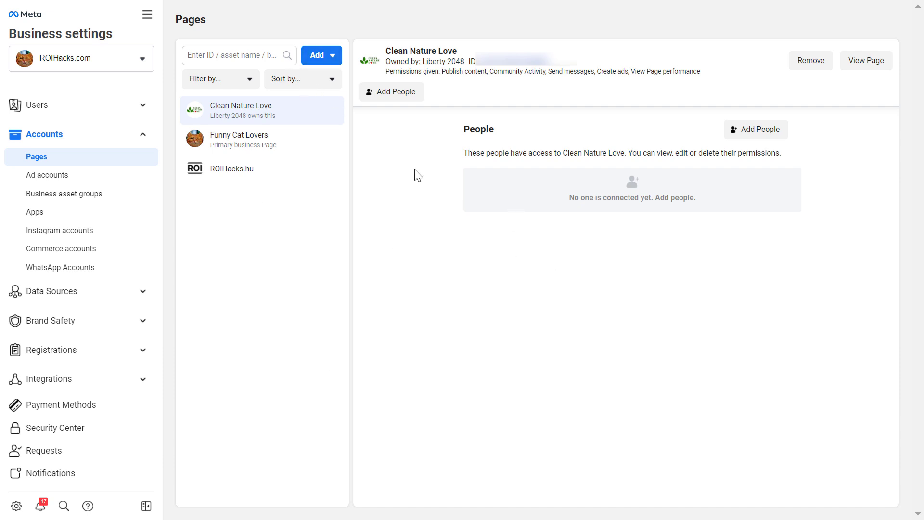
Open the Add dropdown on the Pages screen to show its three Page options.
click(317, 55)
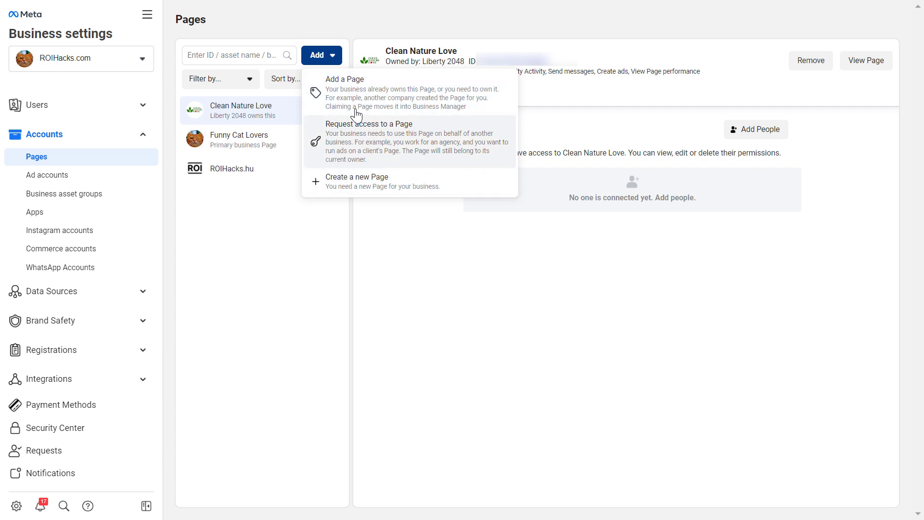
mouse_move(376, 129)
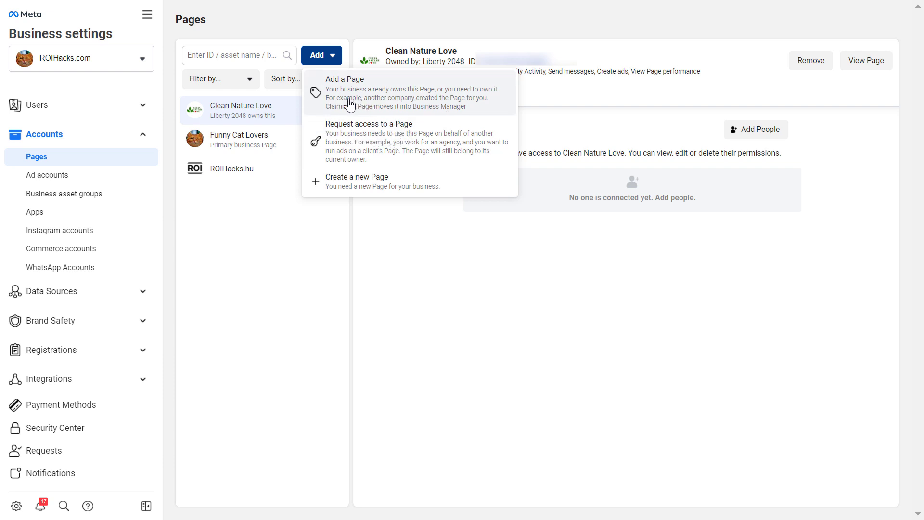
mouse_move(338, 148)
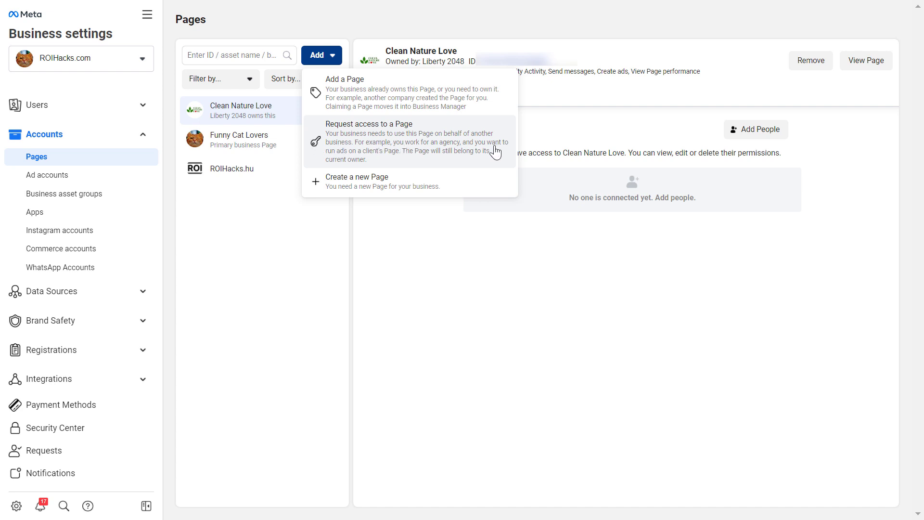
mouse_move(390, 154)
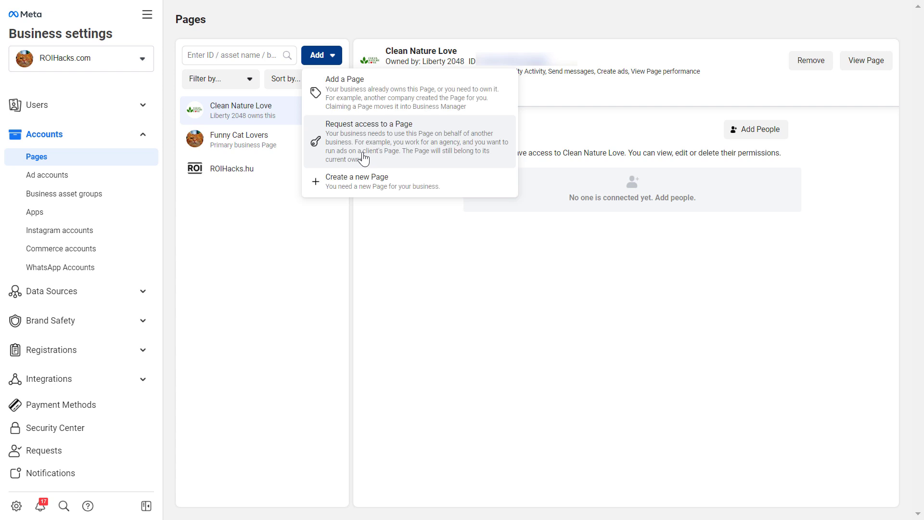
mouse_move(352, 167)
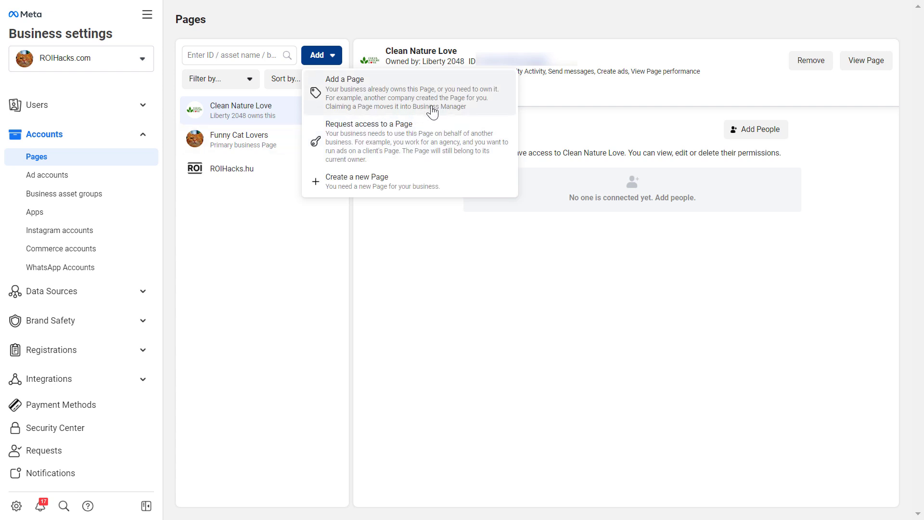
mouse_move(378, 98)
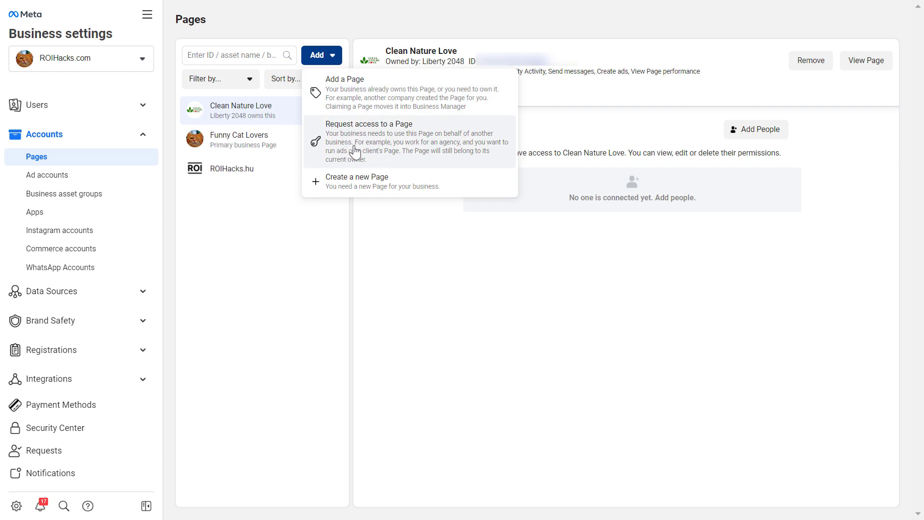
mouse_move(382, 120)
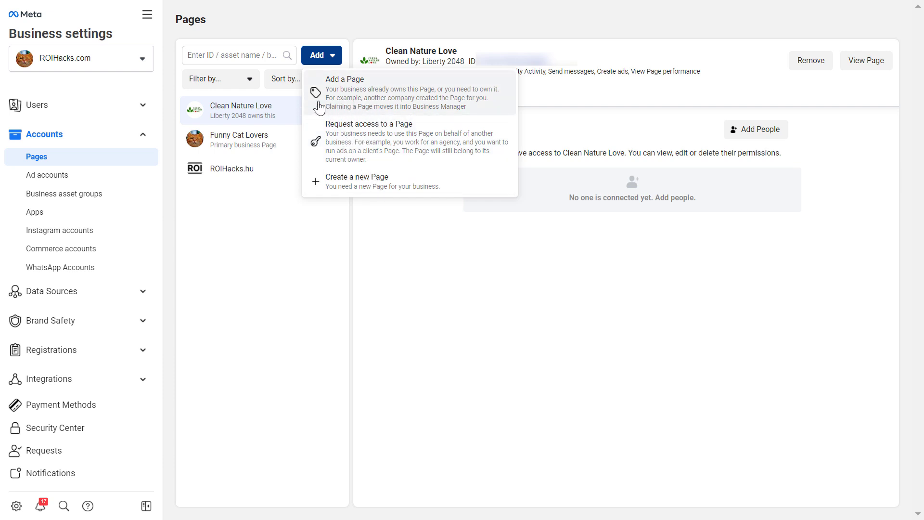
Choose Add a Page, search 'test', and select Test FB Pages from suggestions.
click(345, 79)
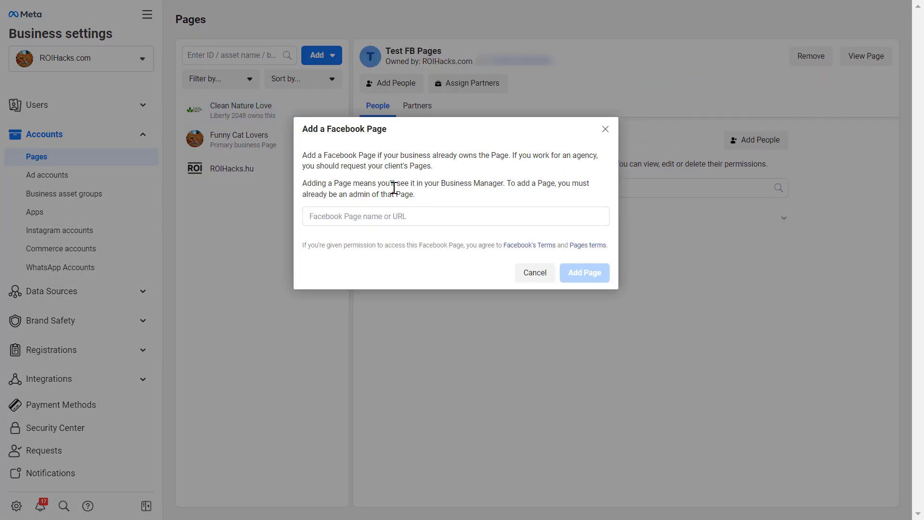
mouse_move(384, 243)
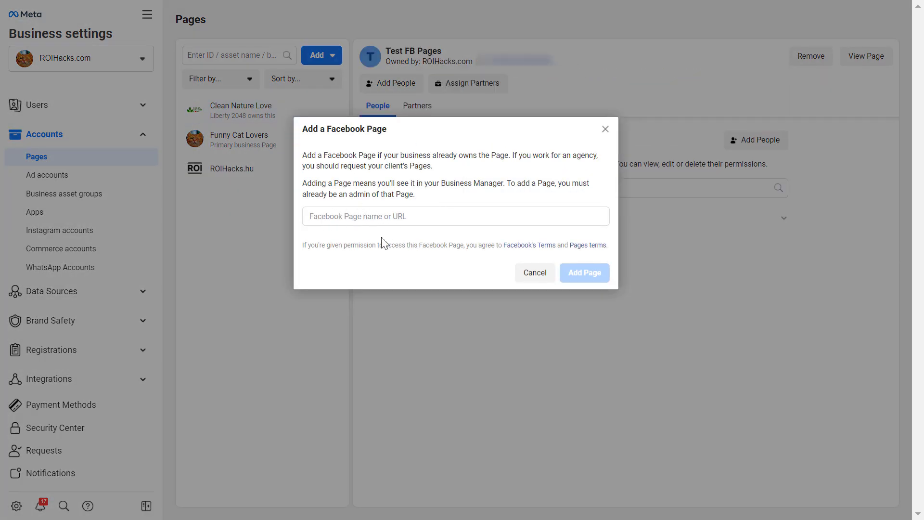
mouse_move(383, 223)
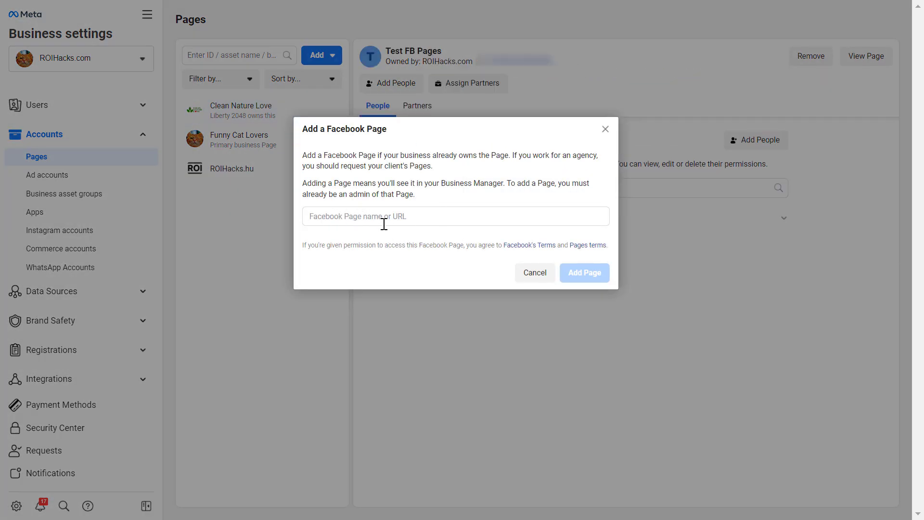
click(455, 216)
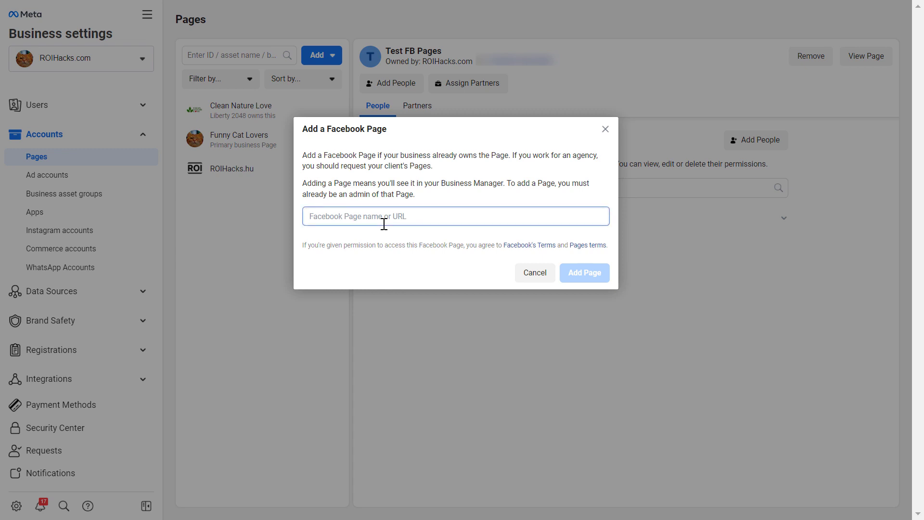
text(test)
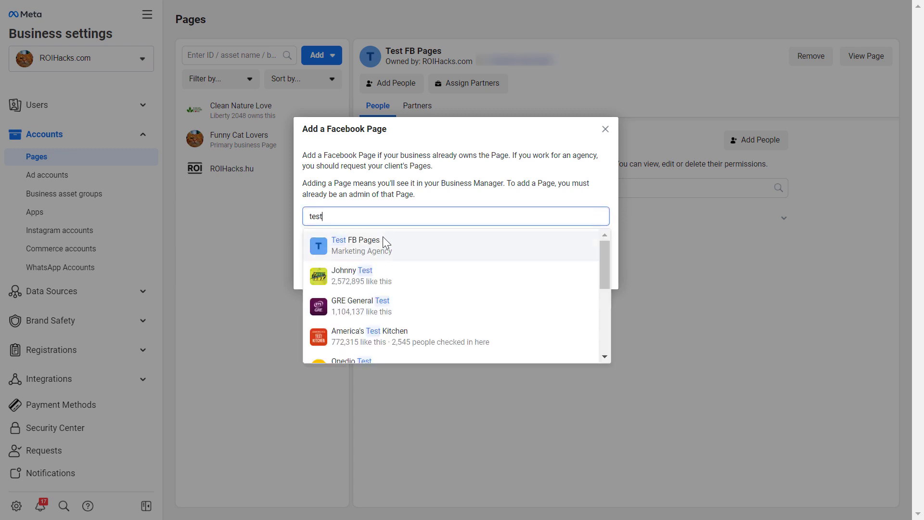
click(361, 245)
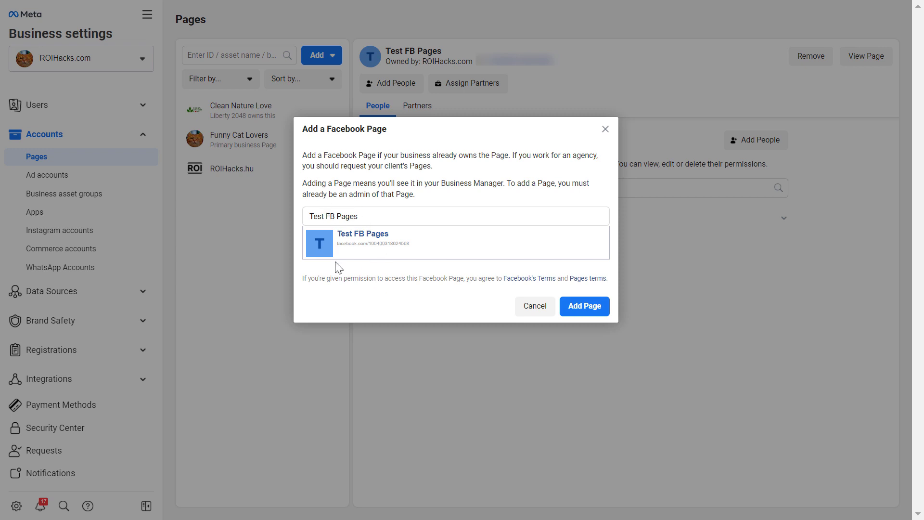
mouse_move(452, 270)
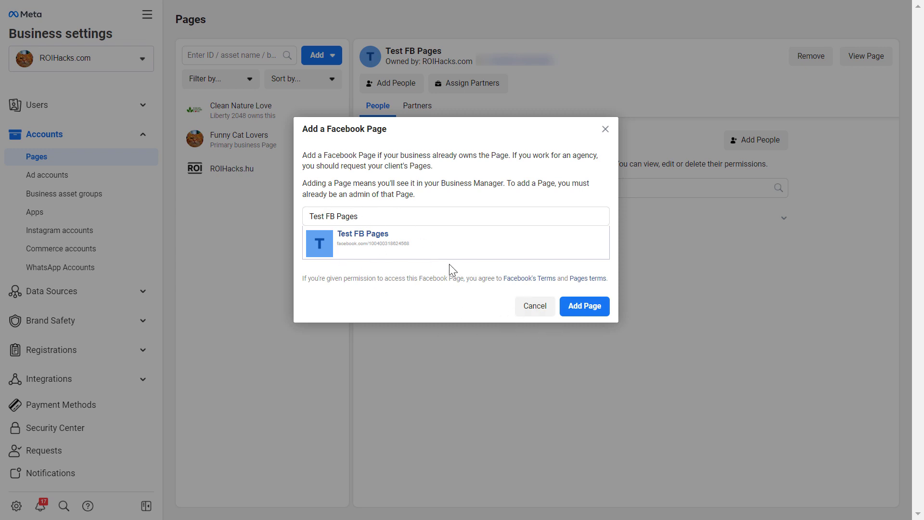
mouse_move(435, 210)
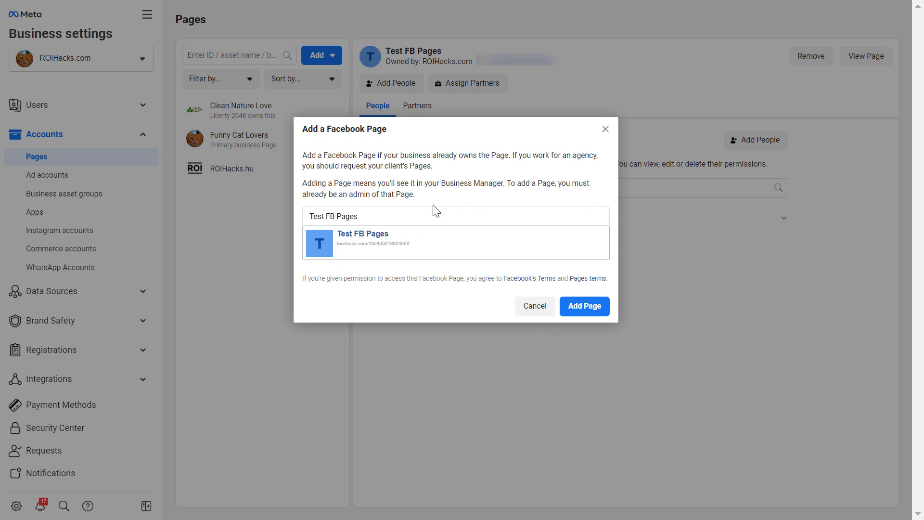
mouse_move(311, 278)
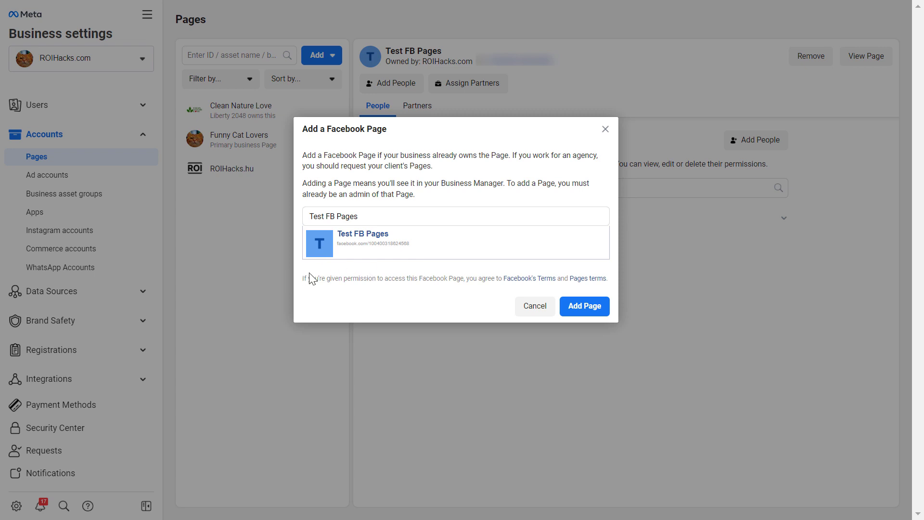
mouse_move(496, 209)
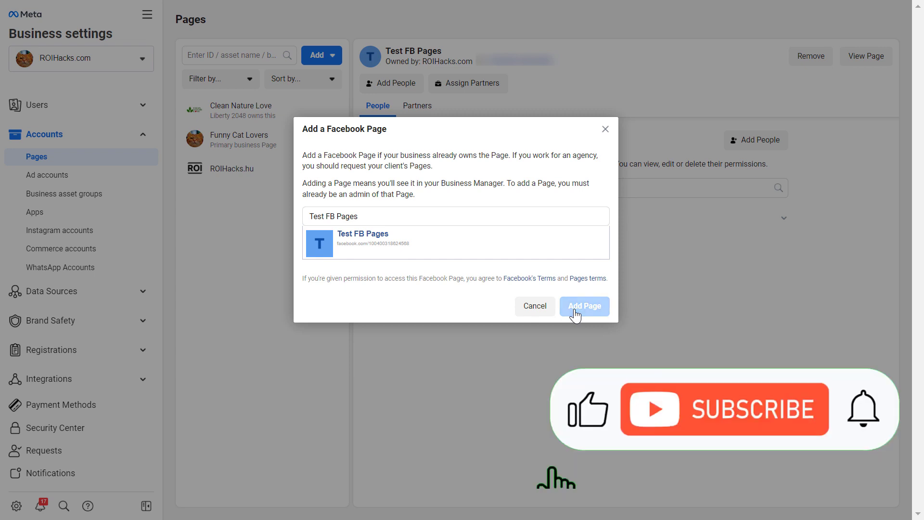
Confirm adding Test FB Pages and close the automatic approval notice.
click(582, 306)
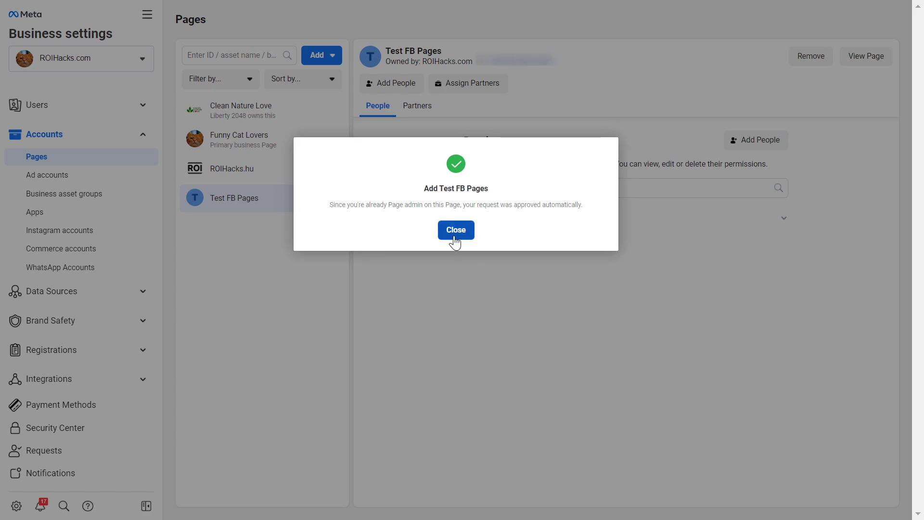
click(454, 229)
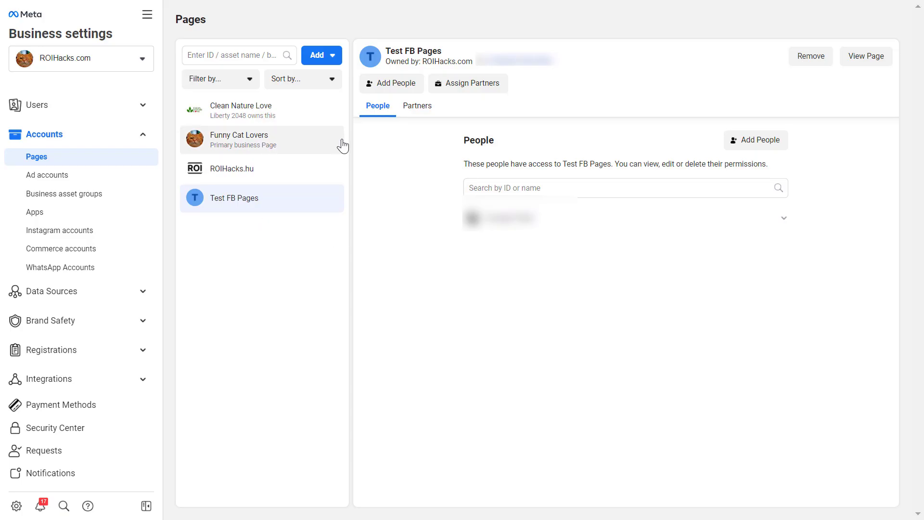
mouse_move(366, 120)
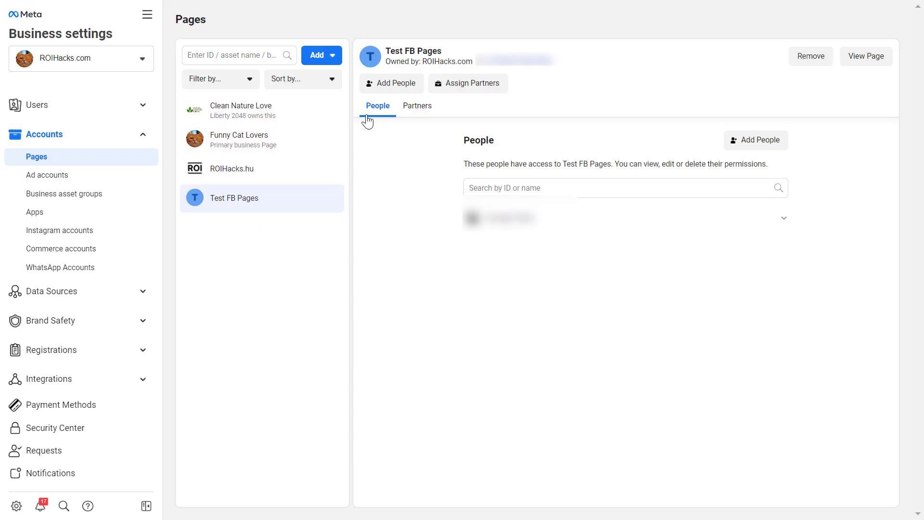
mouse_move(415, 192)
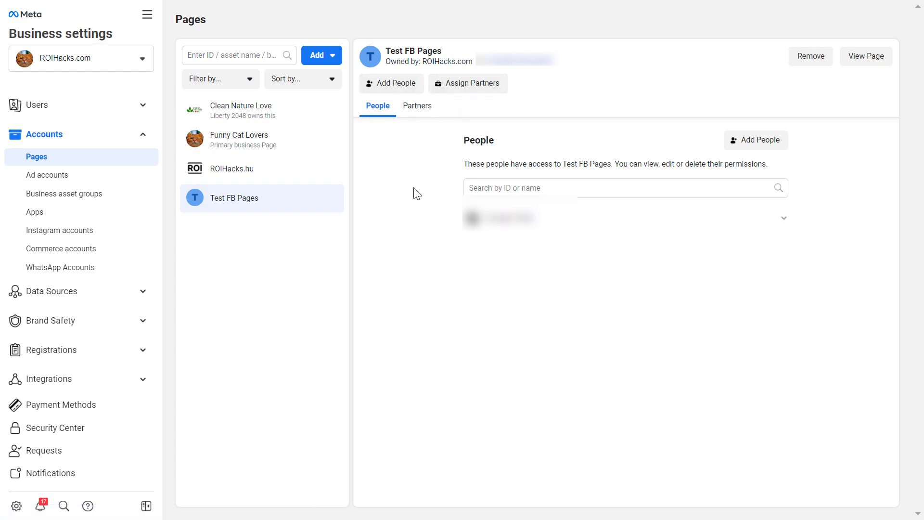
mouse_move(810, 56)
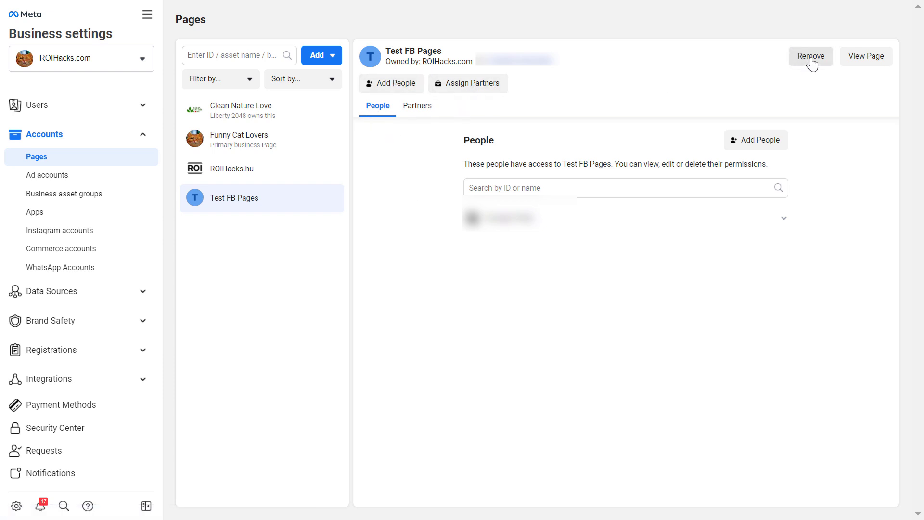
mouse_move(583, 181)
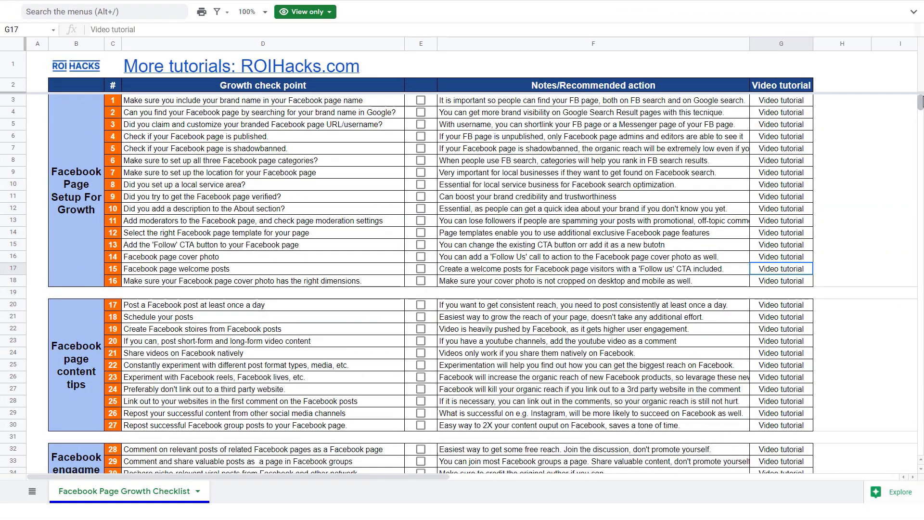
Scroll the Facebook Page Growth Checklist down to its content and engagement tips.
scroll(down, 3)
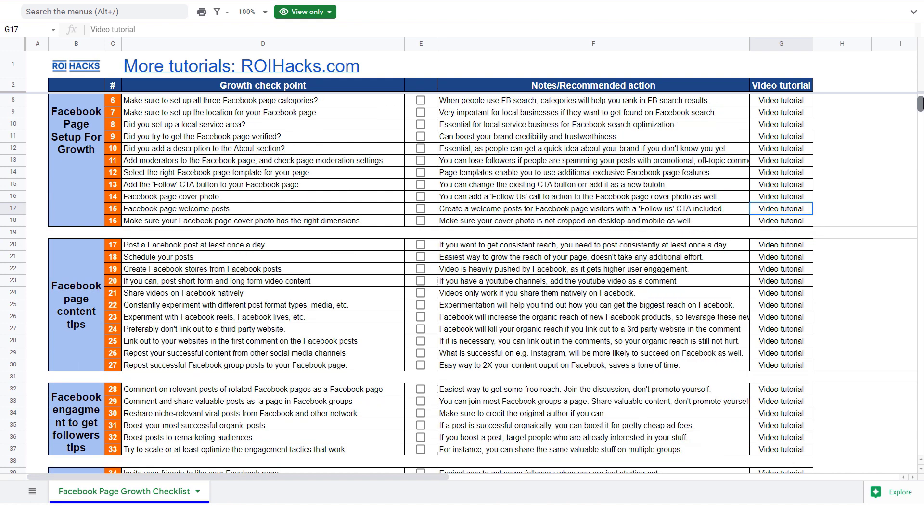
scroll(down, 3)
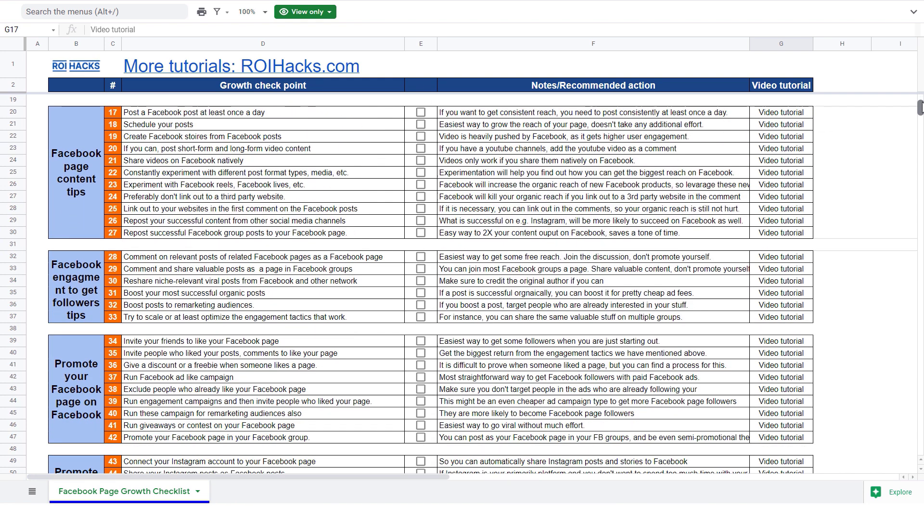